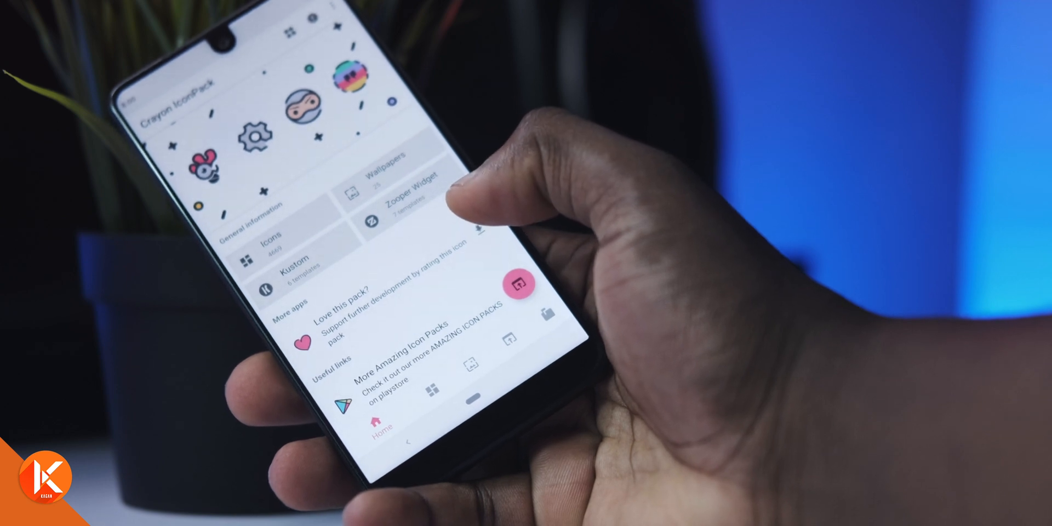
Open the Wallpapers tab to browse the crayon-style wallpaper gallery
left_click(459, 387)
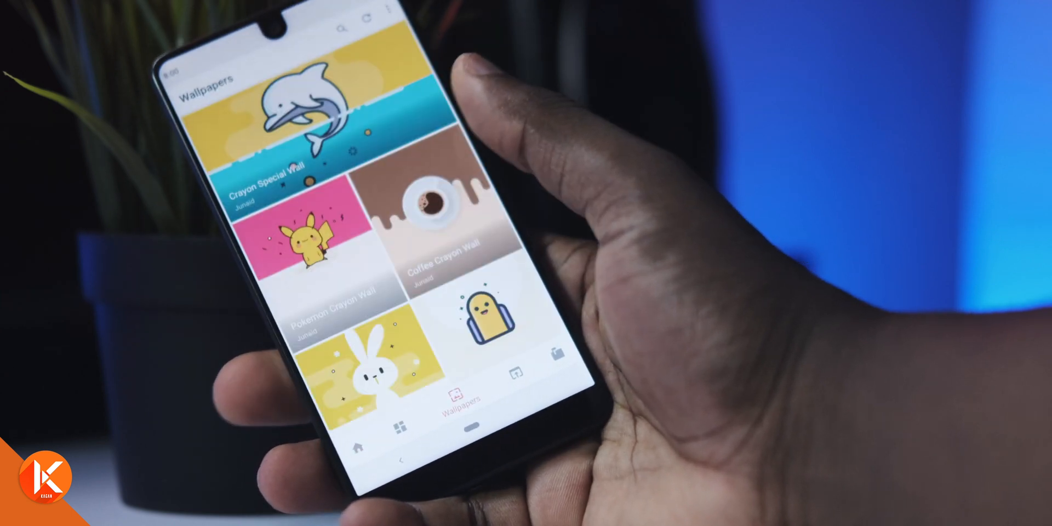
left_click(316, 255)
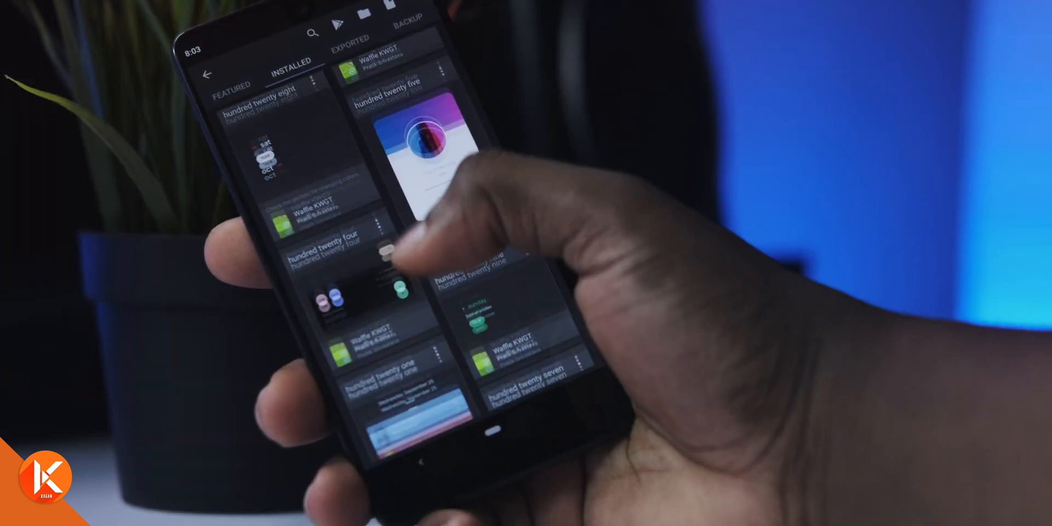
Scroll the INSTALLED list further through the Waffle KWGT widget presets
scroll("down", 3)
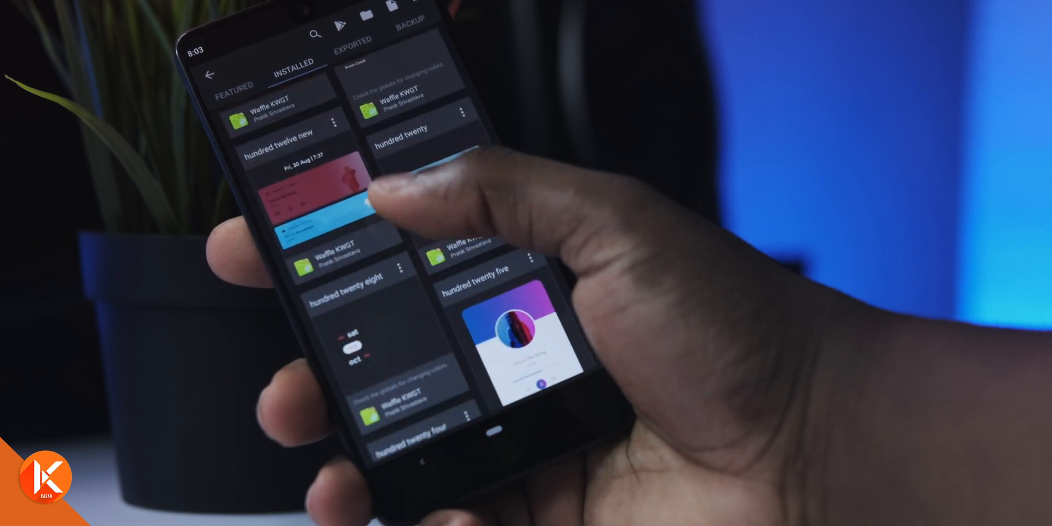